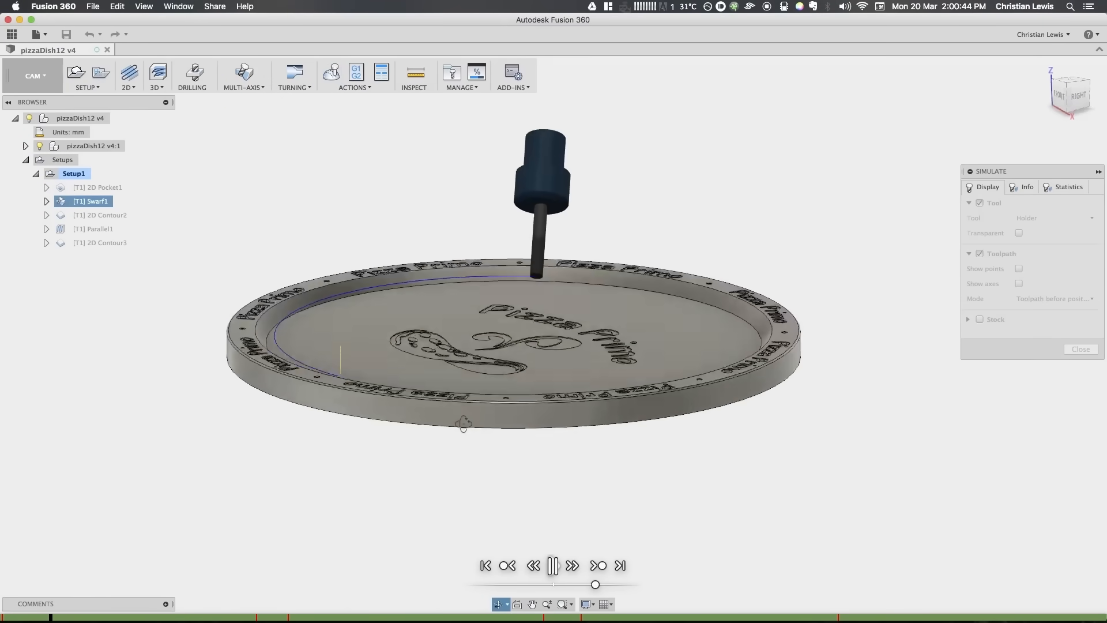
# Step: Review the Post Process settings, then play the wing model's parallel finishing toolpath simulation
pyautogui.click(355, 74)
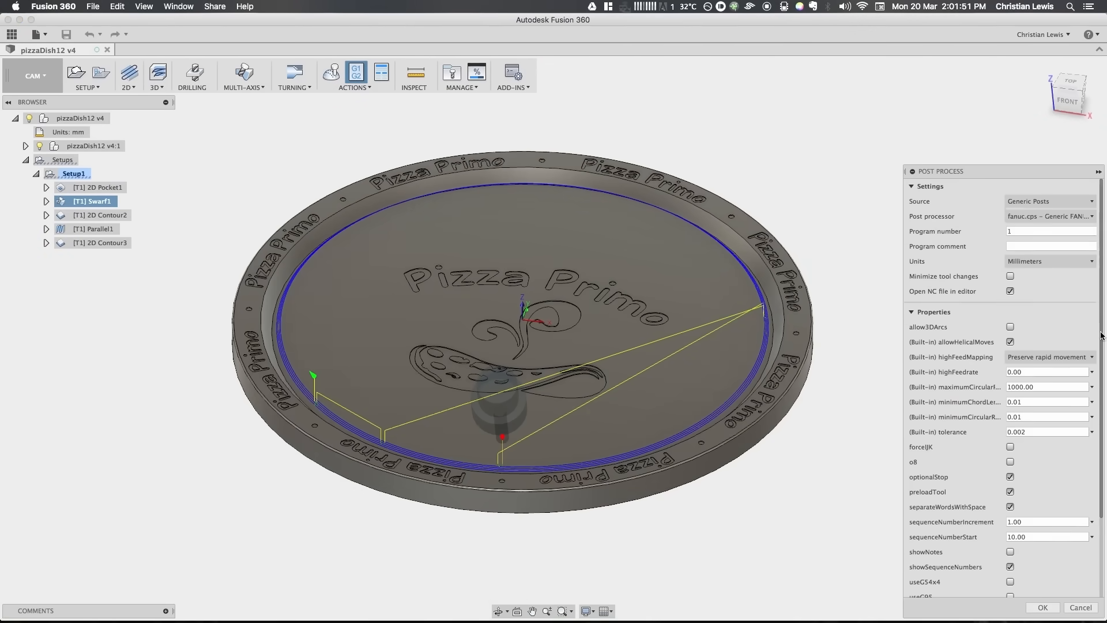
pyautogui.scroll(-3)
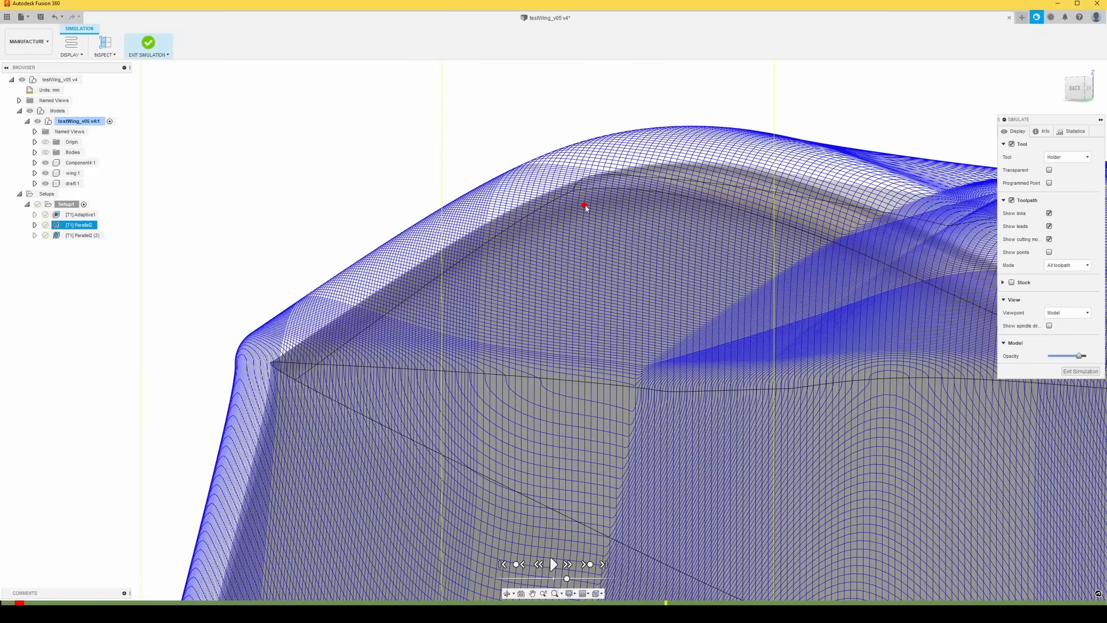
pyautogui.click(555, 579)
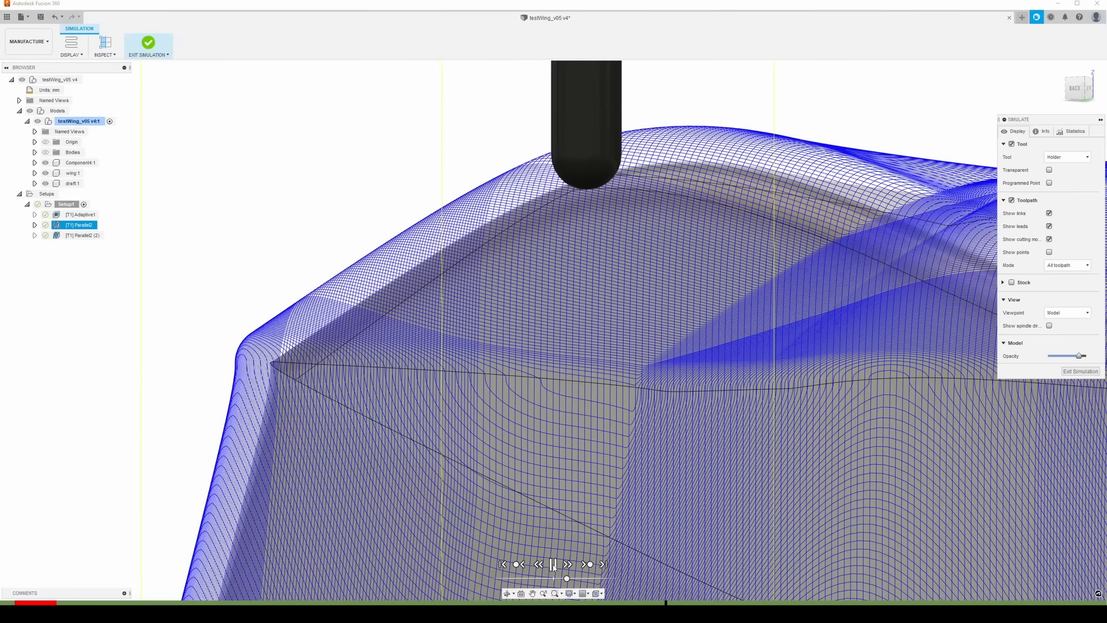